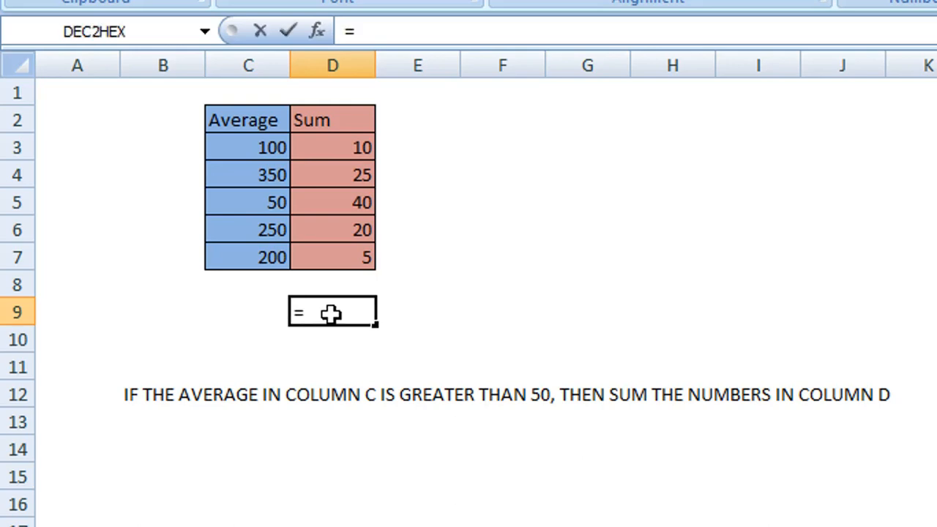
- Begin the nested formula in D9 with =IF(AVERAGE(
type("IF")
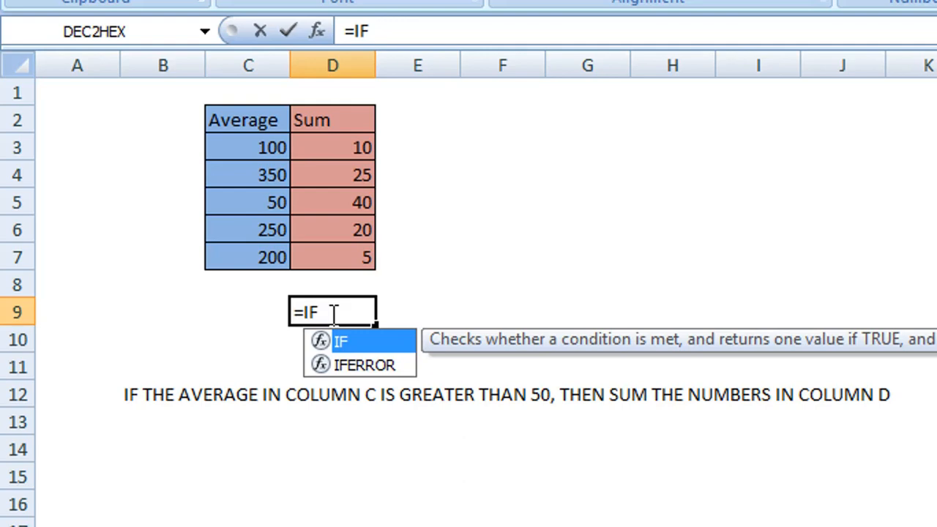
type("9")
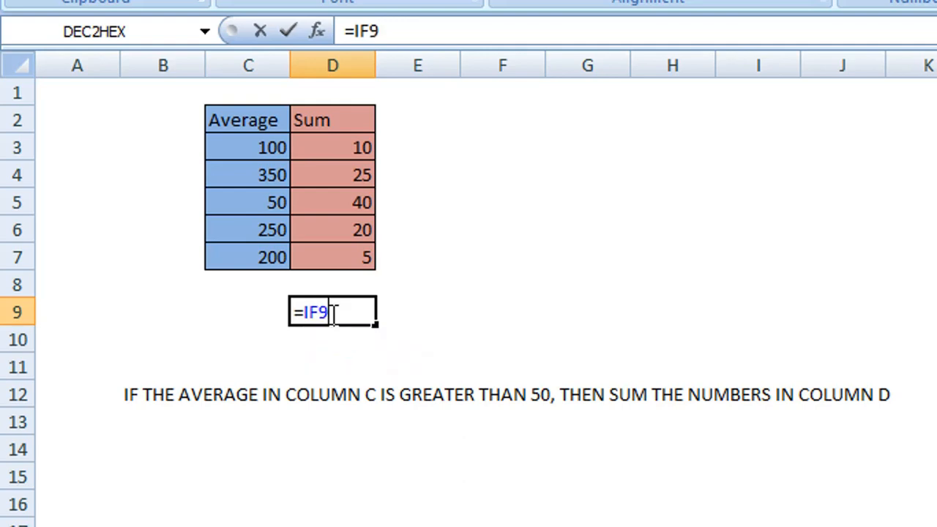
type("(")
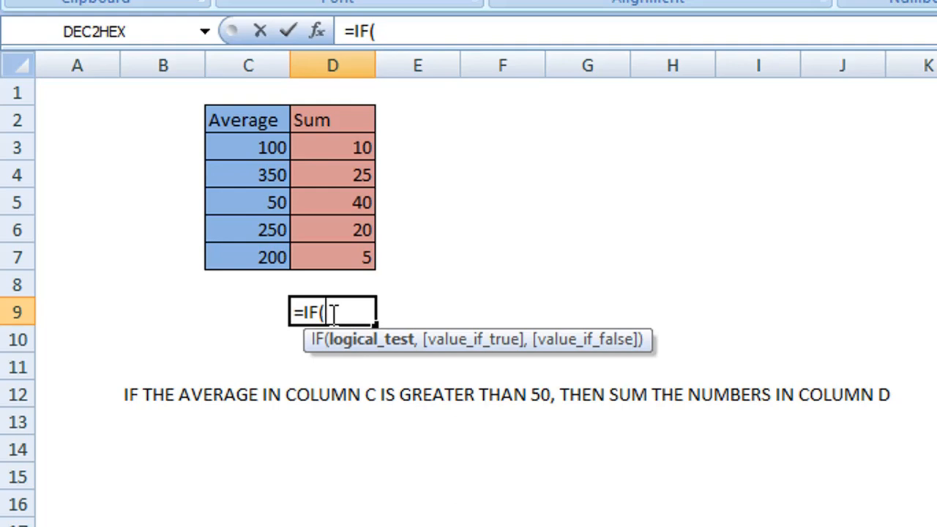
type("AVERAGE(")
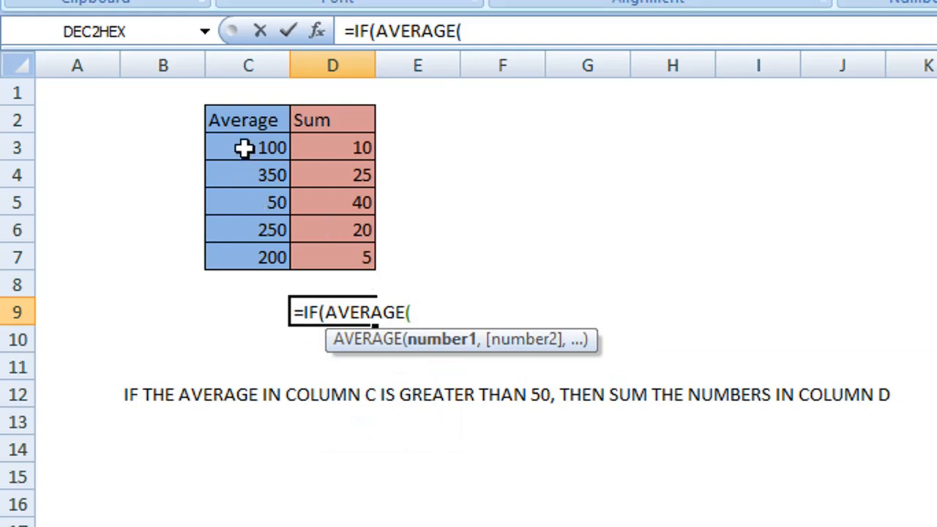
- Complete the logical test so D9 reads =IF(AVERAGE(C3:C7)>50,
left_click_drag(248, 147, 247, 230)
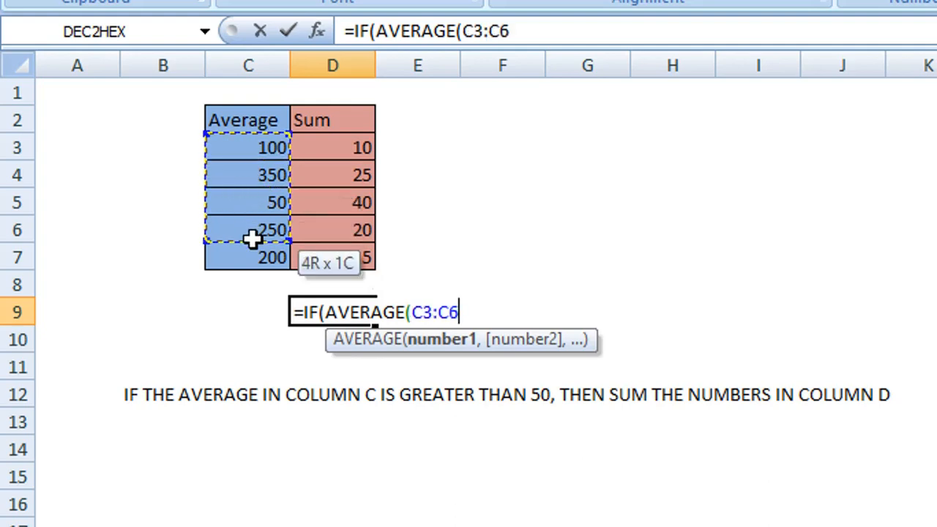
left_click_drag(249, 230, 248, 258)
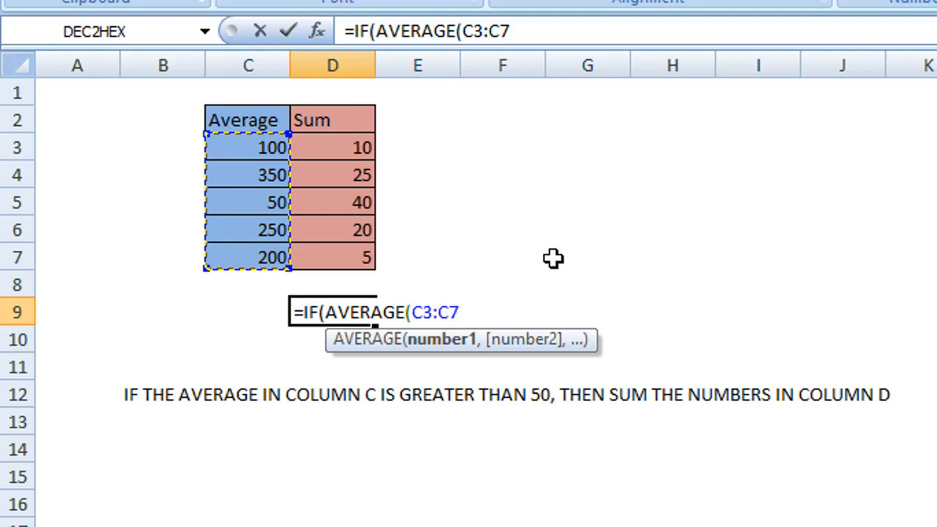
type(")")
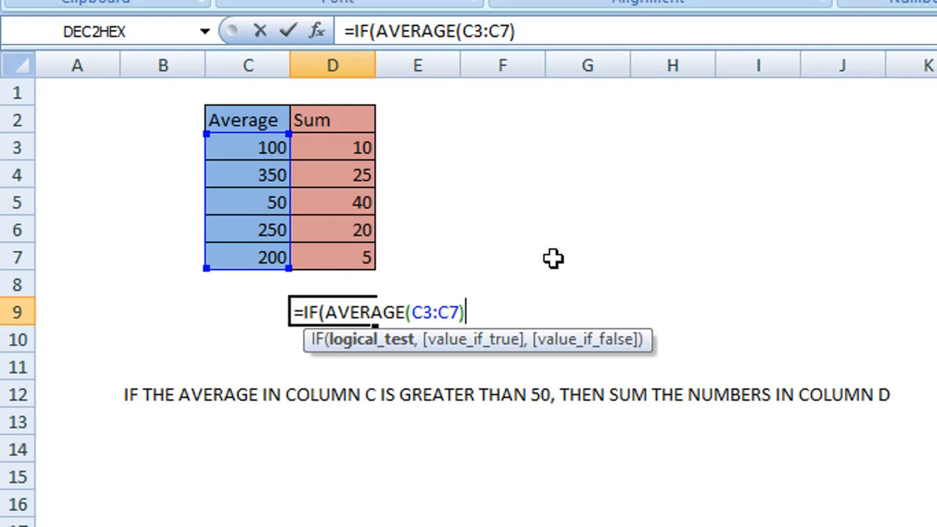
type(">")
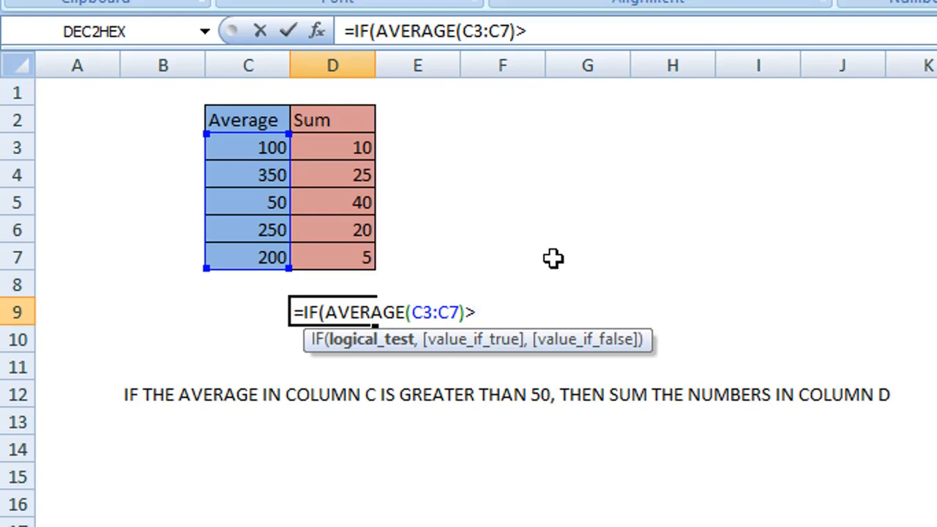
type("50")
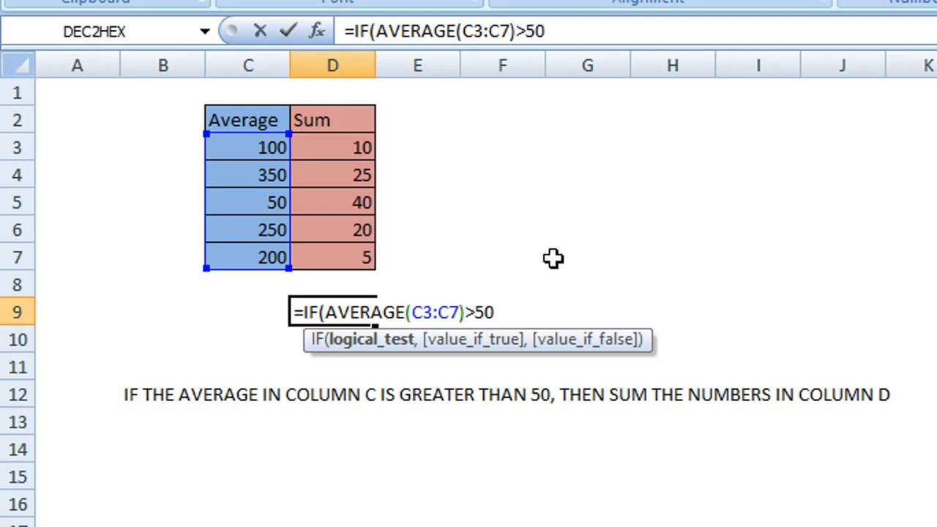
type(",")
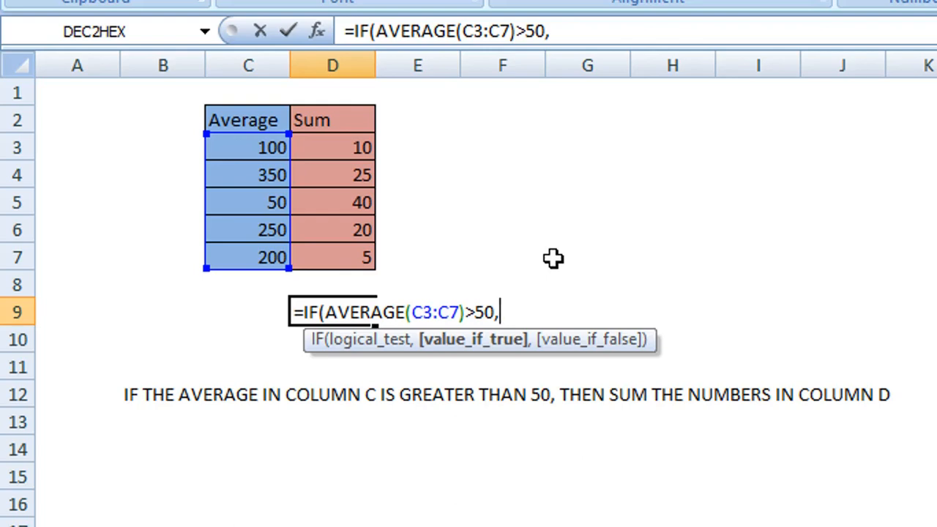
- Add SUM(D3:D7) as the value-if-true argument, followed by a comma
type("SUM(")
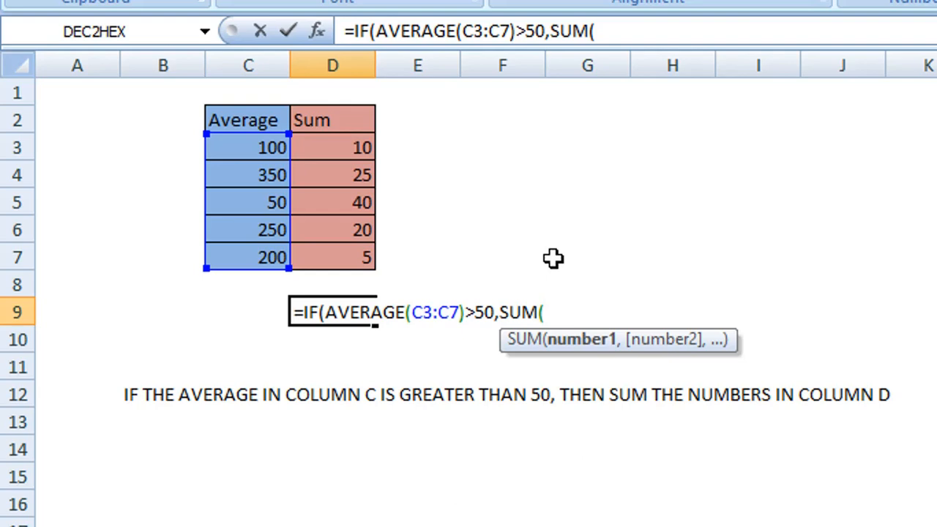
mouse_move(337, 149)
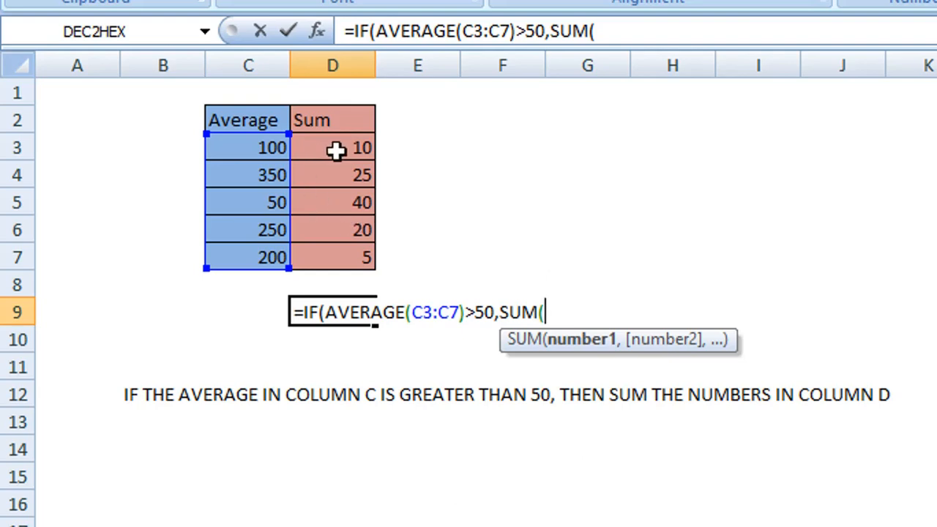
left_click_drag(334, 147, 334, 230)
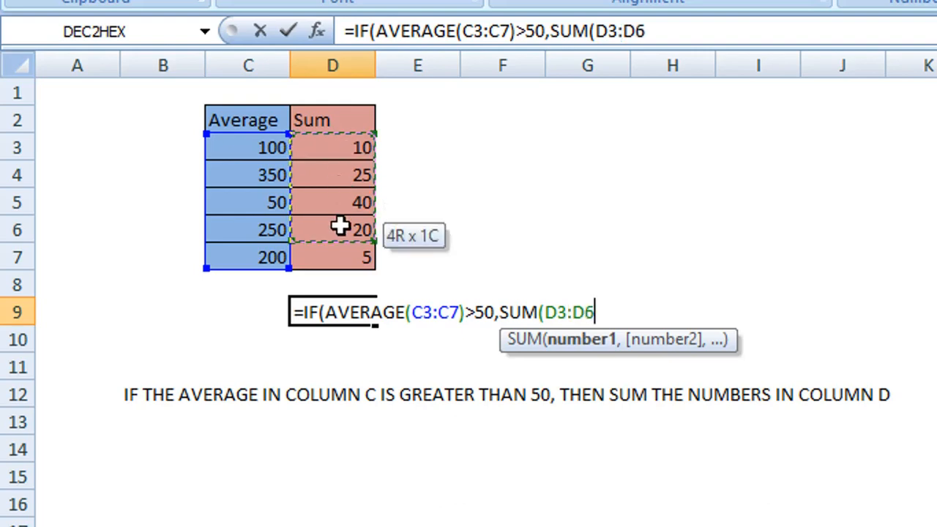
left_click_drag(339, 229, 339, 258)
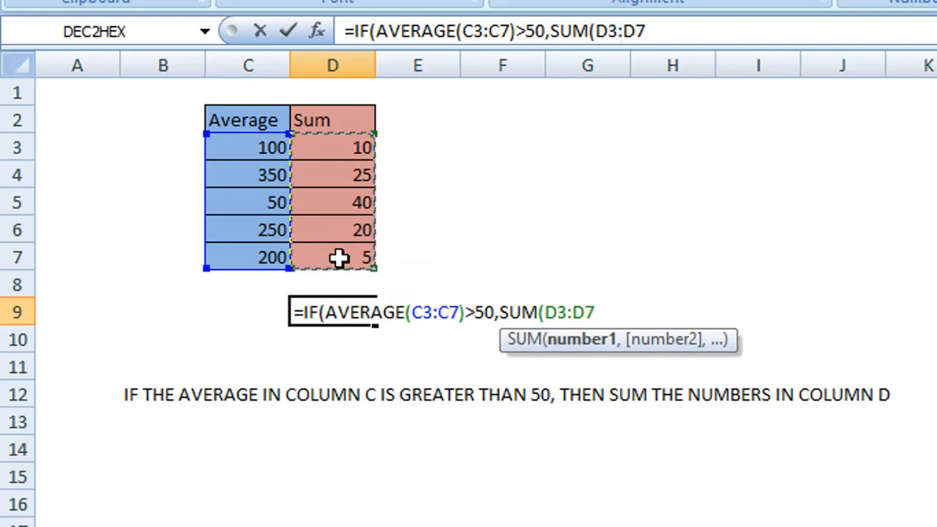
mouse_move(727, 217)
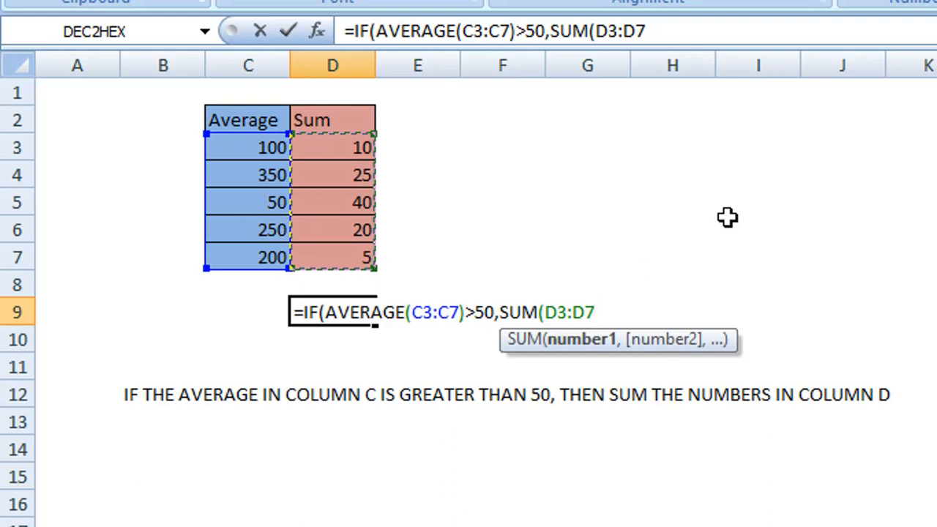
type(")")
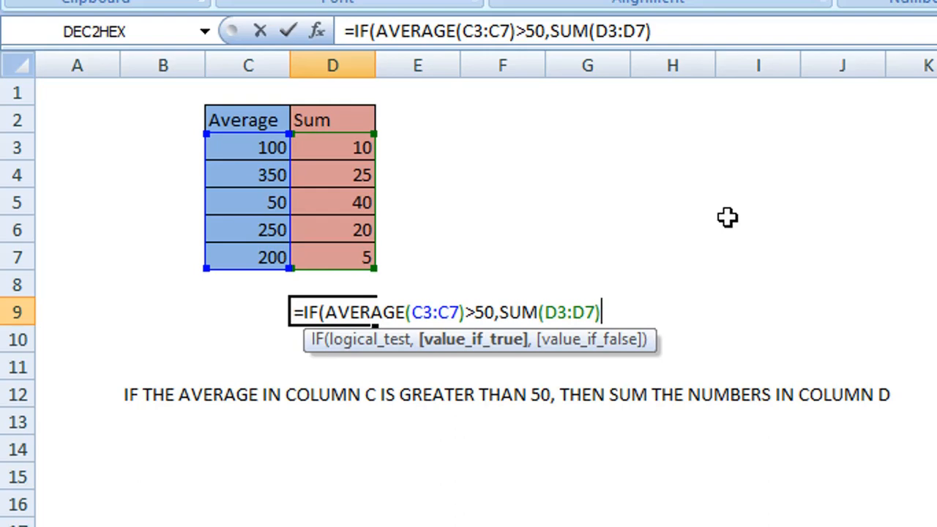
type(",")
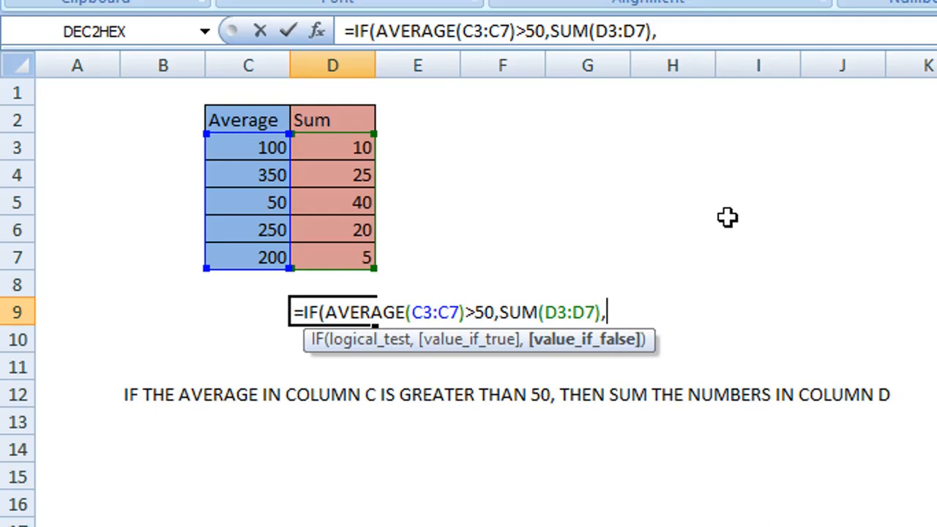
- Enter 0 as value-if-false and close the IF, giving =IF(AVERAGE(C3:C7)>50,SUM(D3:D7),0)
type("0")
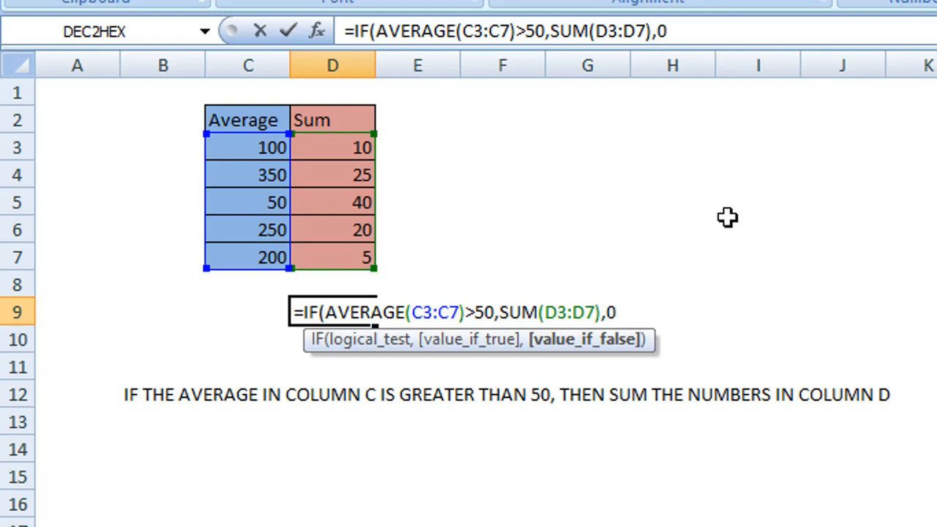
left_click(615, 312)
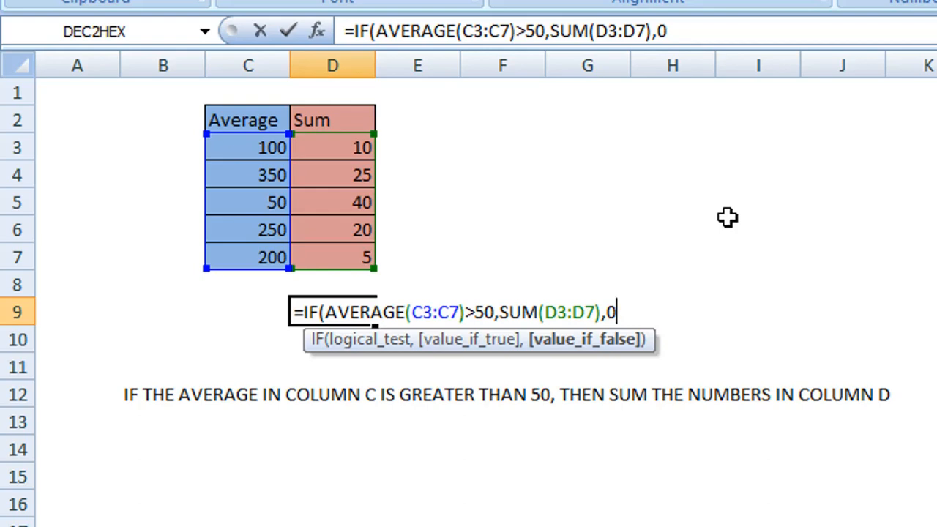
type(")")
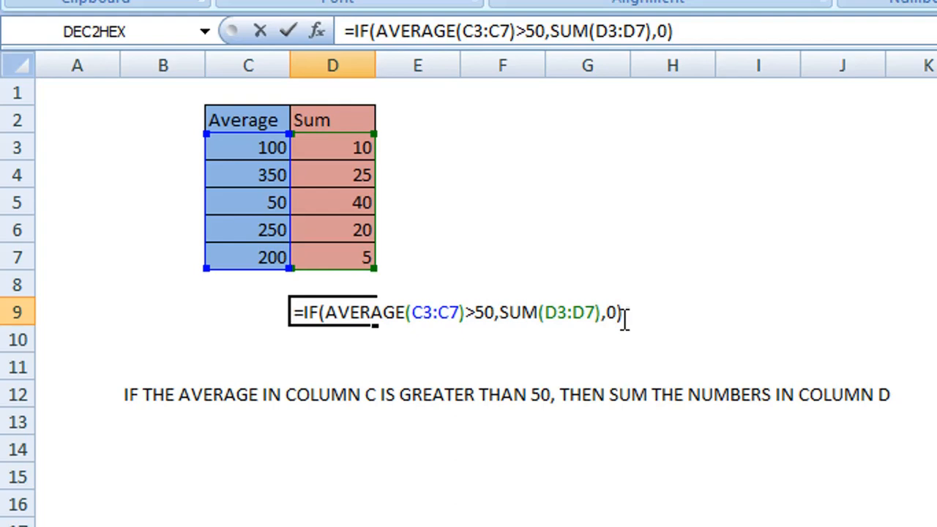
mouse_move(655, 313)
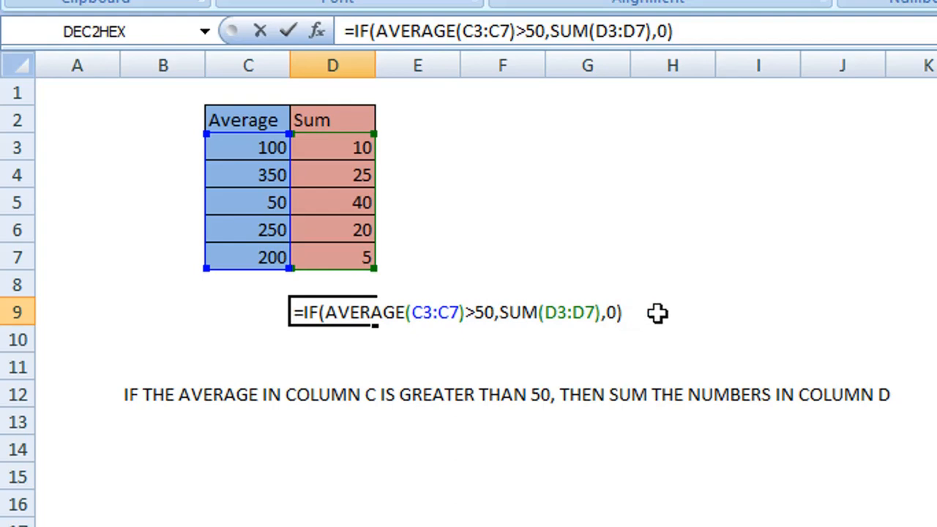
- Commit the formula so D9 returns 100, inspect it, and select C3 for editing
key("Return")
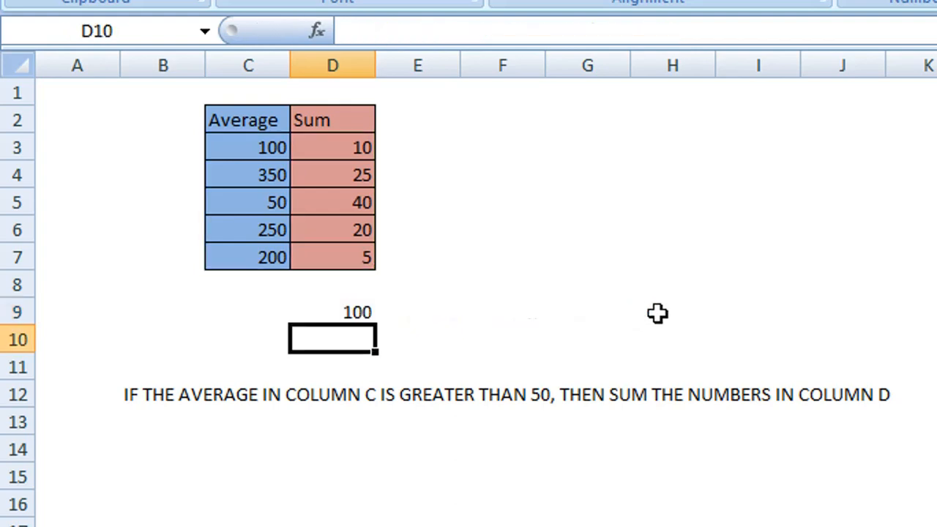
mouse_move(529, 297)
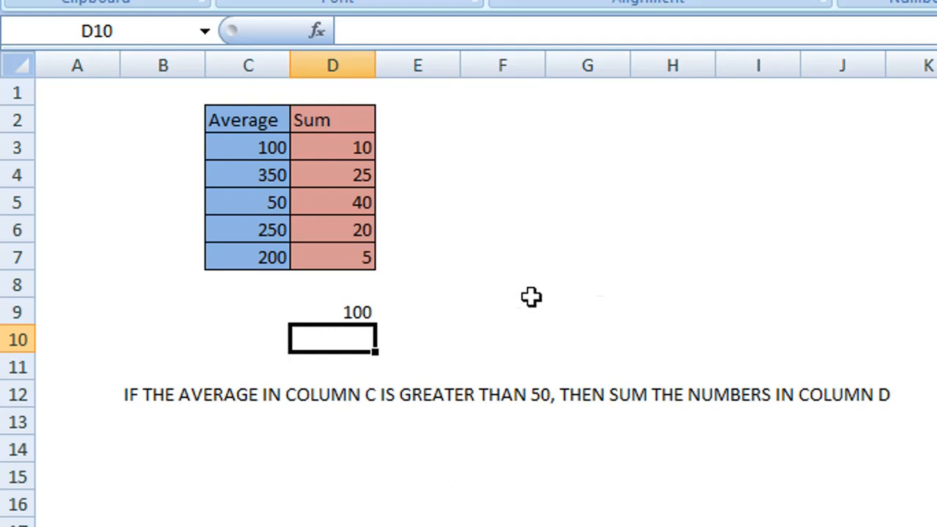
mouse_move(325, 310)
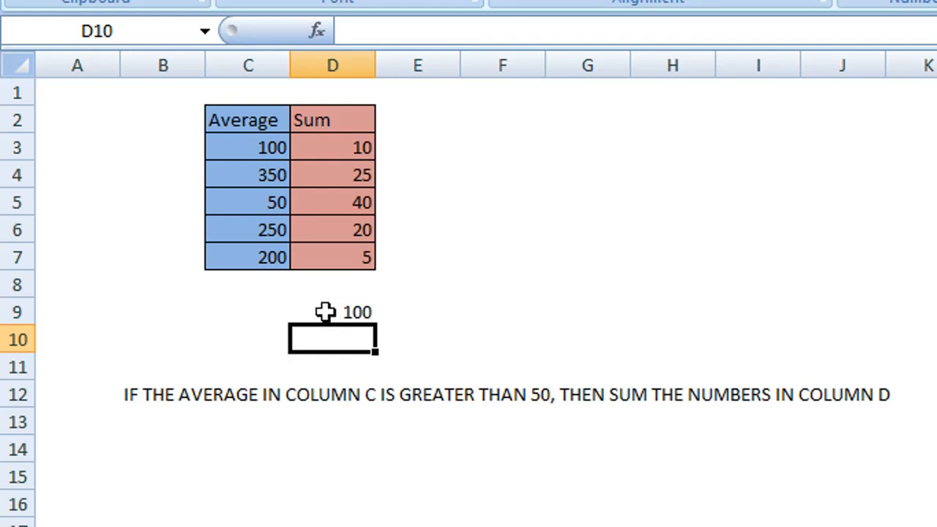
left_click(330, 311)
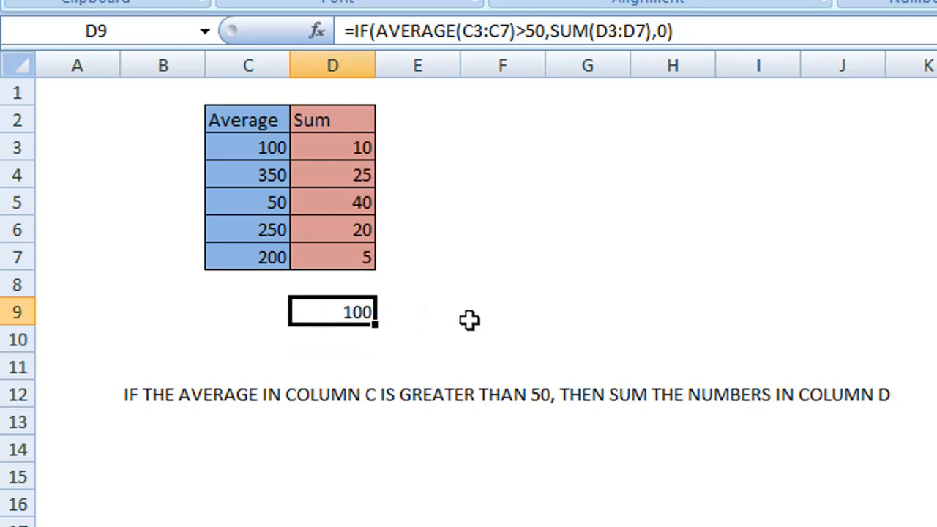
mouse_move(432, 316)
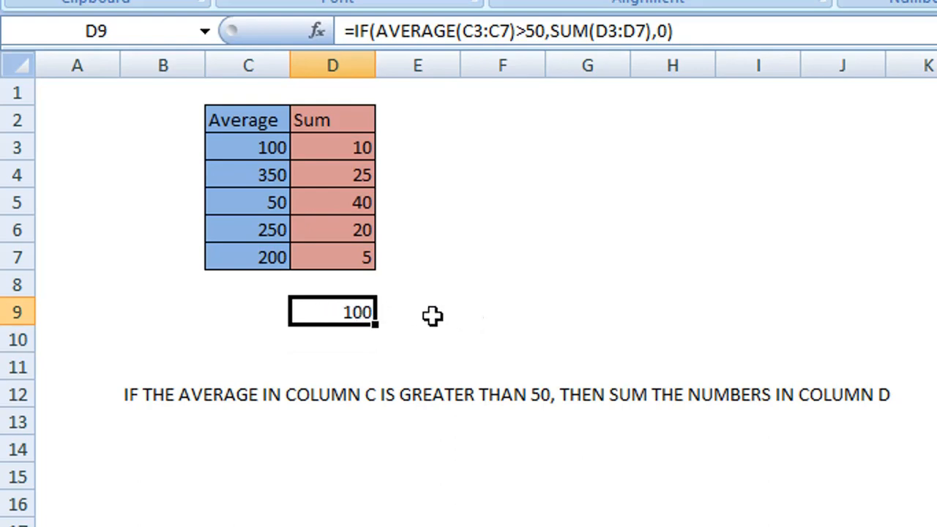
mouse_move(272, 310)
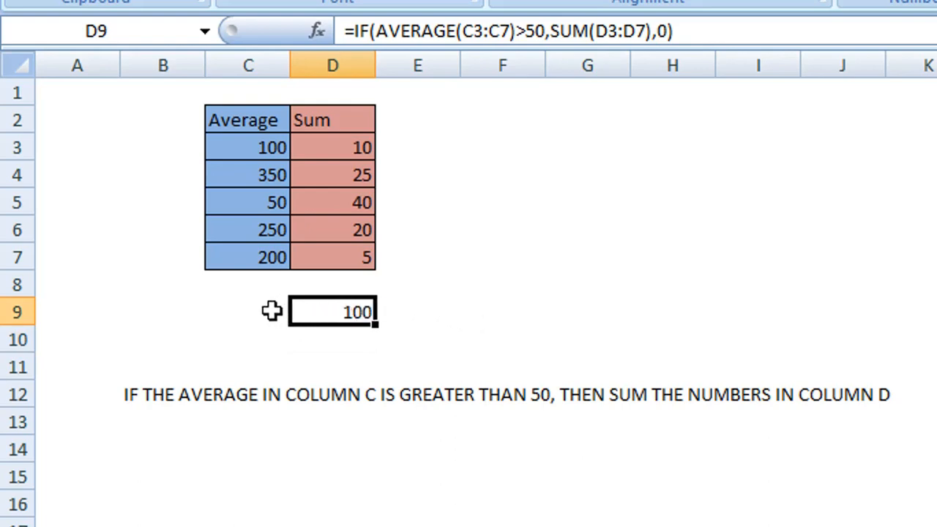
left_click(247, 146)
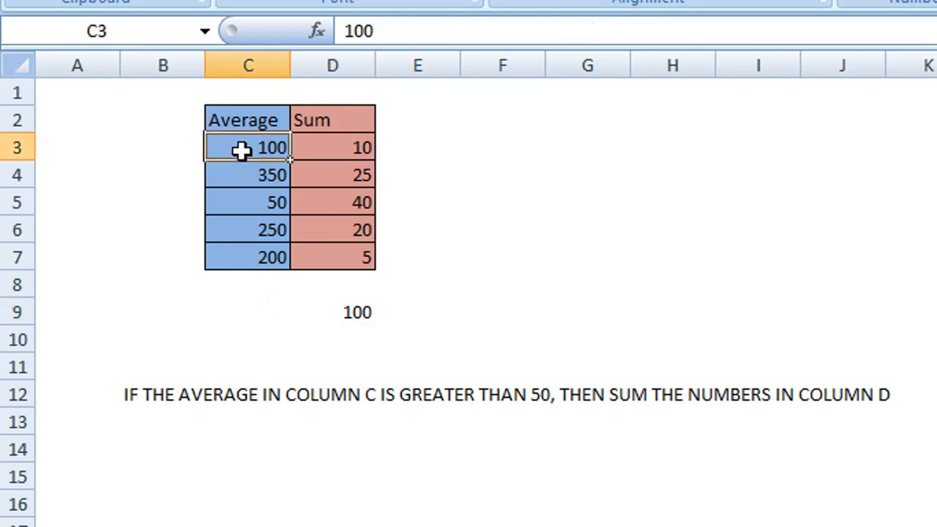
- Replace C3:C7 with 1 through 5 so D9 returns 0, and check its formula
type("1")
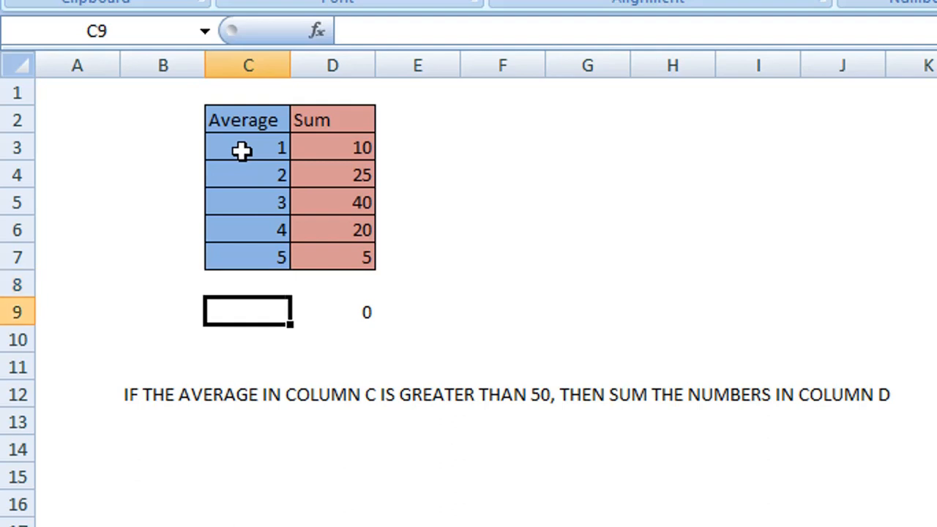
mouse_move(316, 313)
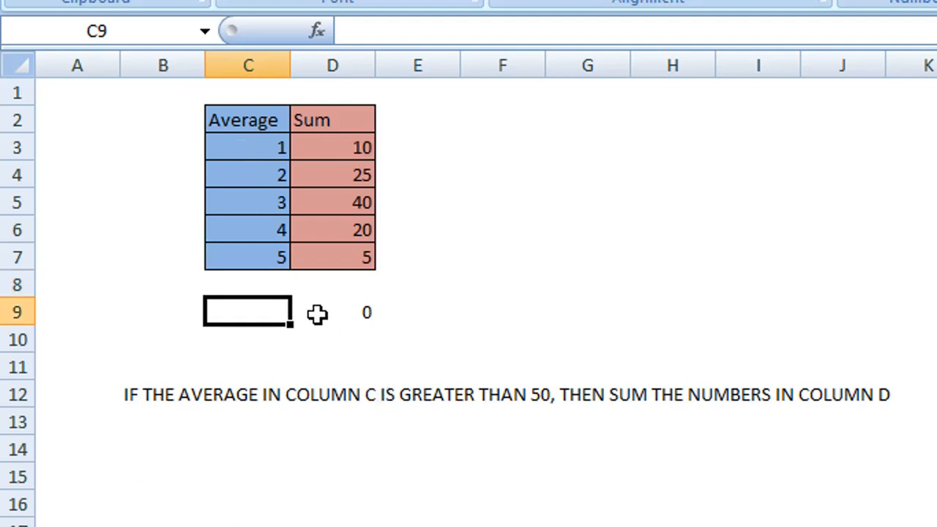
mouse_move(342, 311)
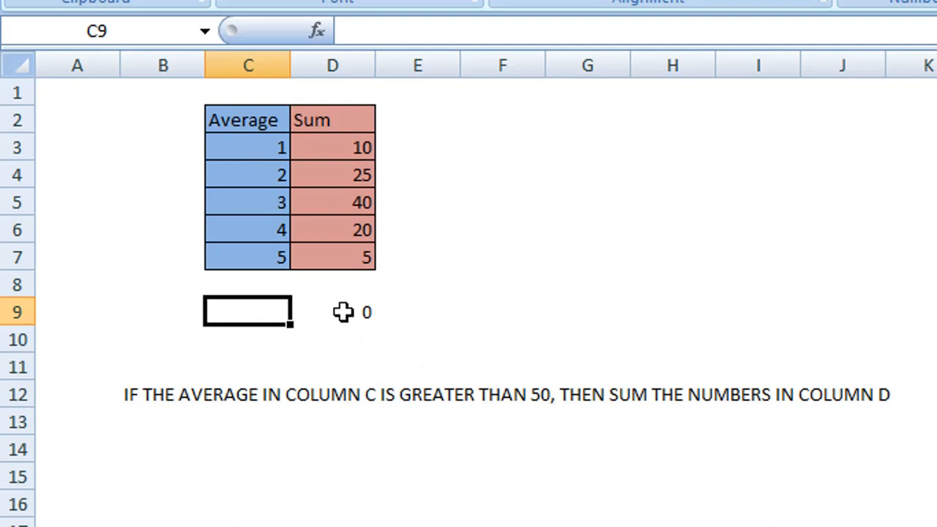
left_click(332, 312)
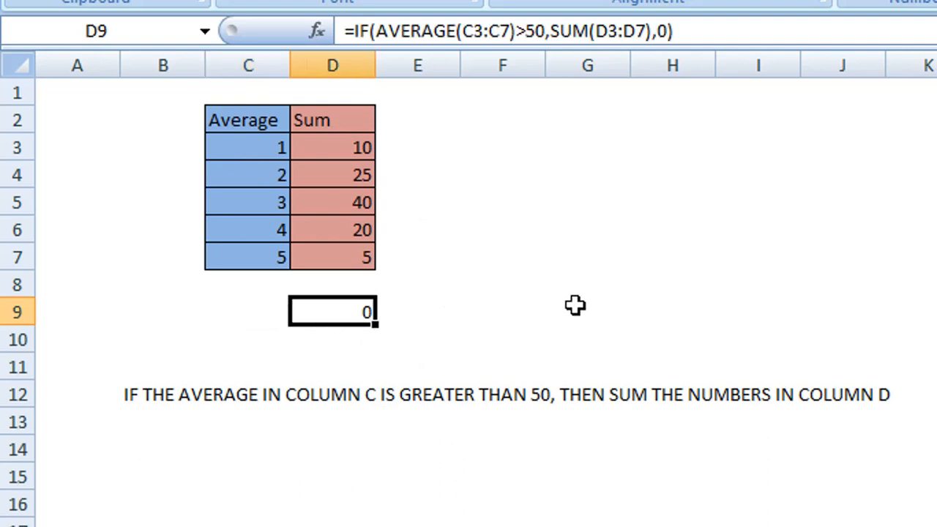